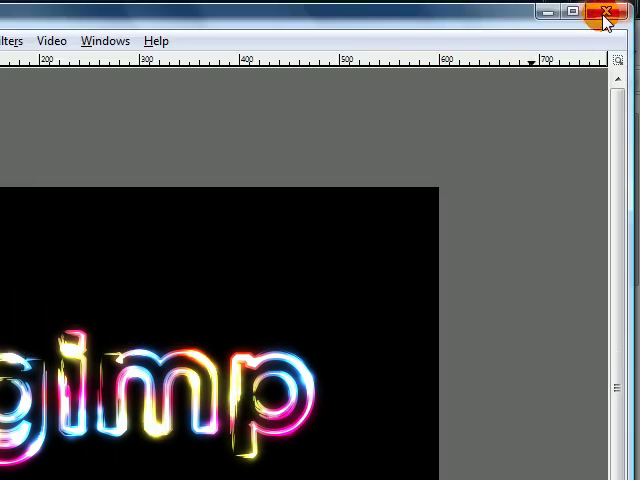
# Step: Close the finished glowing rainbow 'gimp' example image
pyautogui.click(603, 13)
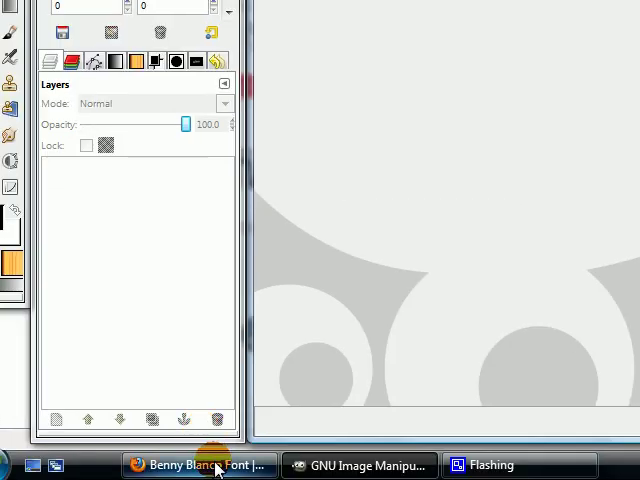
# Step: Switch to the dafont Benny Blanco page and scroll to the Windows font-install FAQ
pyautogui.click(200, 465)
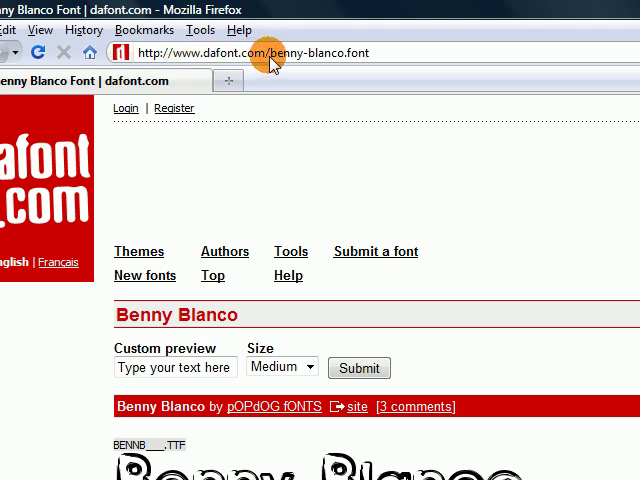
pyautogui.scroll(-3)
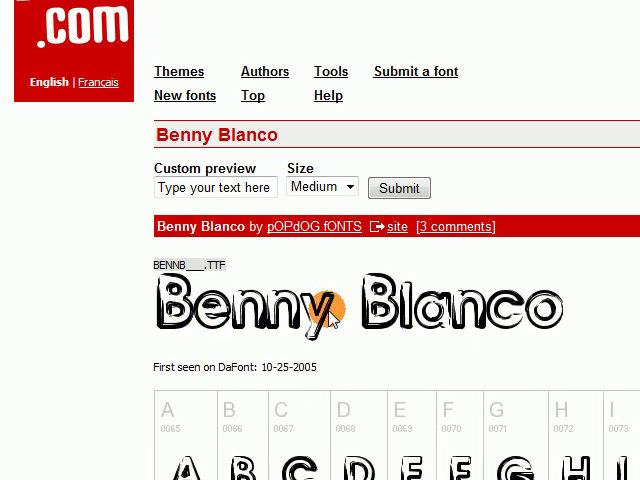
pyautogui.hscroll(3)
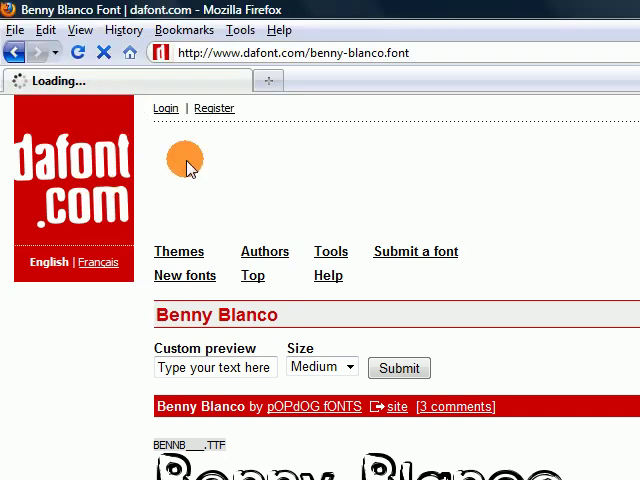
pyautogui.scroll(-3)
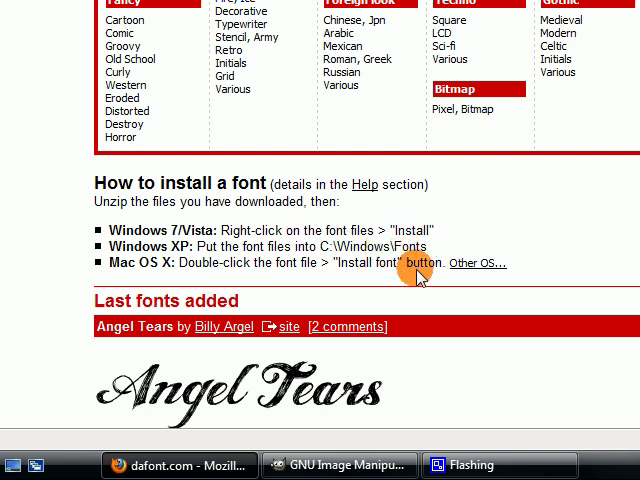
pyautogui.moveTo(385, 218)
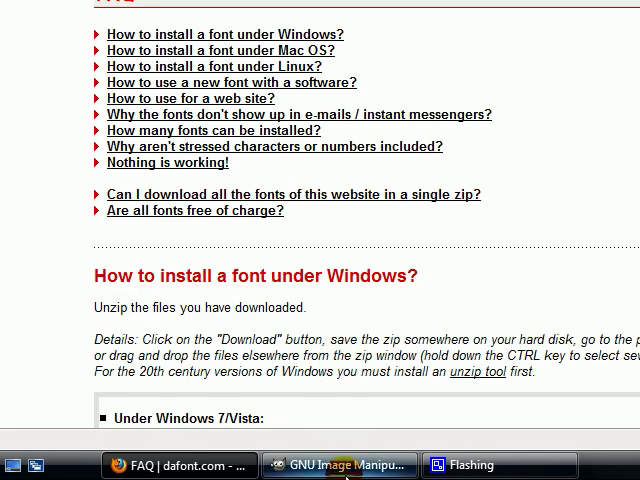
# Step: Create a new 600×400 image and select the Bucket Fill tool
pyautogui.click(338, 464)
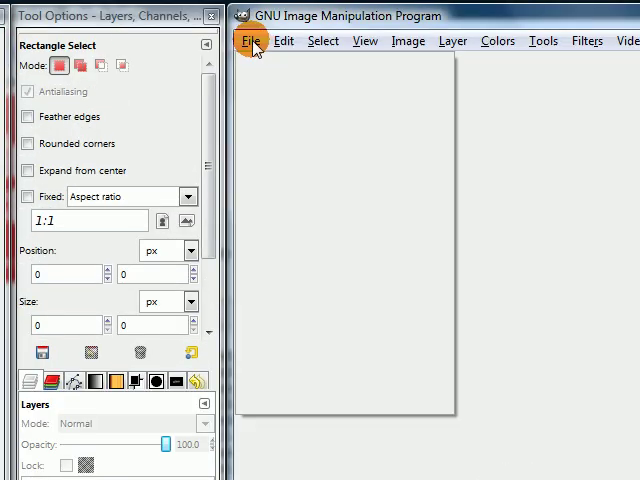
pyautogui.click(249, 40)
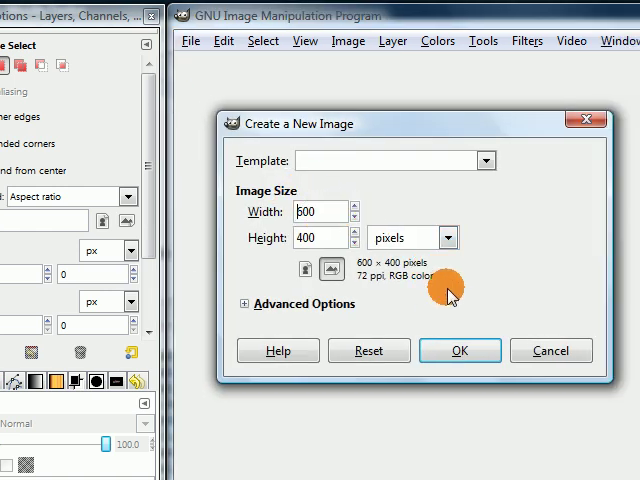
pyautogui.click(459, 350)
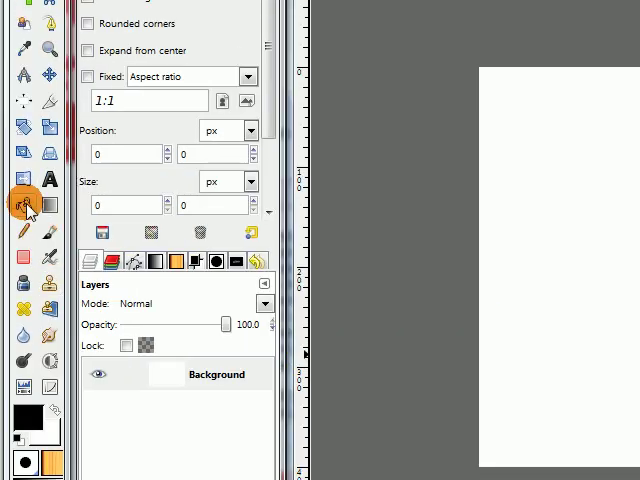
pyautogui.click(24, 203)
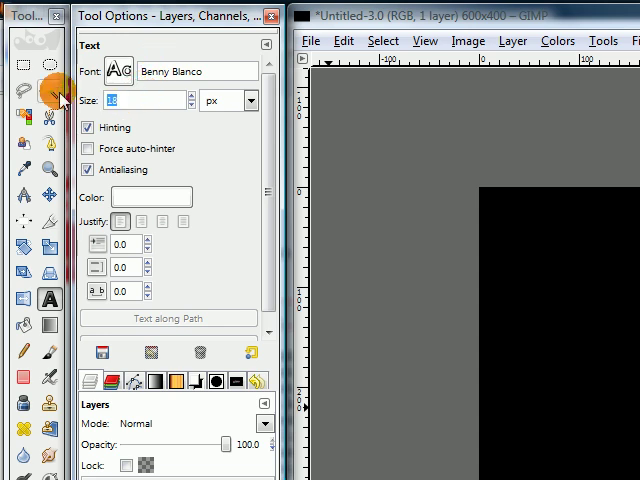
# Step: Write 'gimp' at 125 px text size on the canvas and close the Text Editor
pyautogui.write('125')
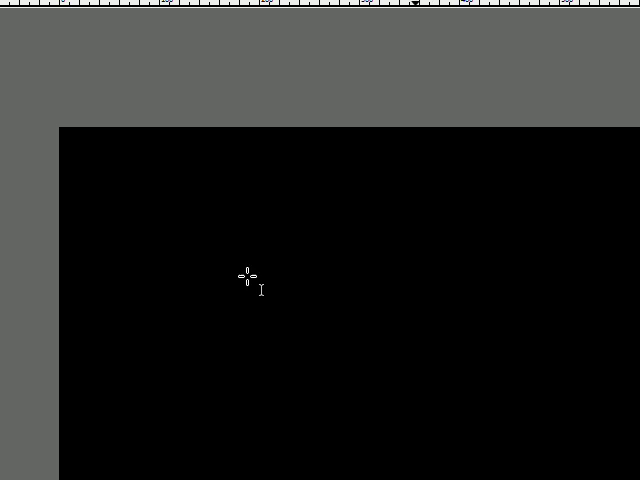
pyautogui.write('gimp')
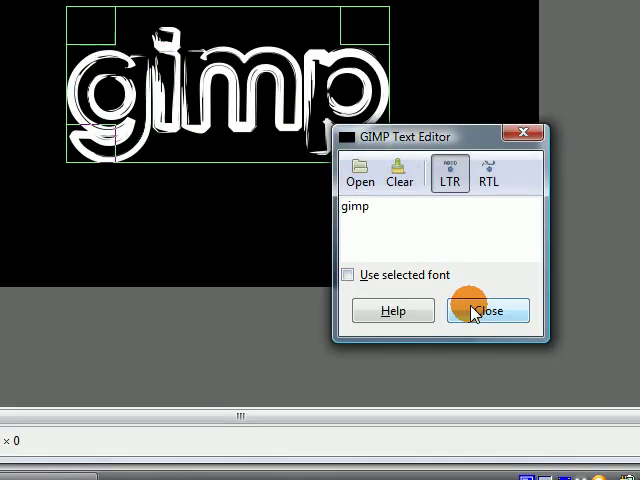
pyautogui.click(488, 310)
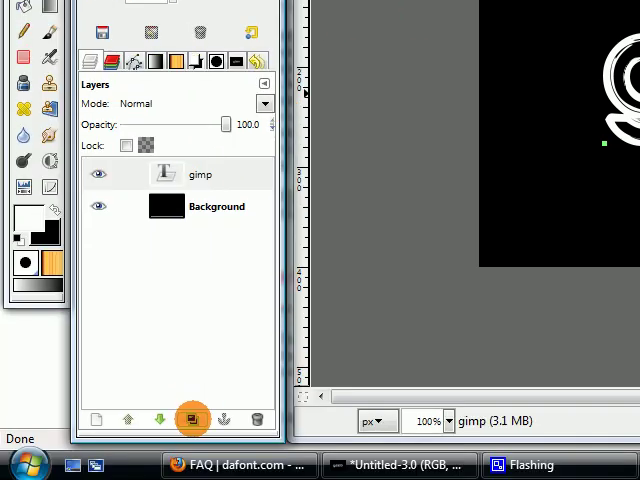
# Step: Duplicate the gimp text layer and lock alpha on the gimp#1 copy
pyautogui.click(192, 419)
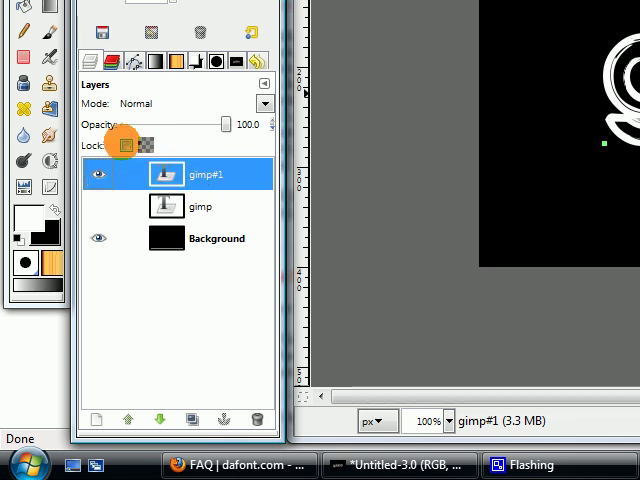
pyautogui.click(126, 146)
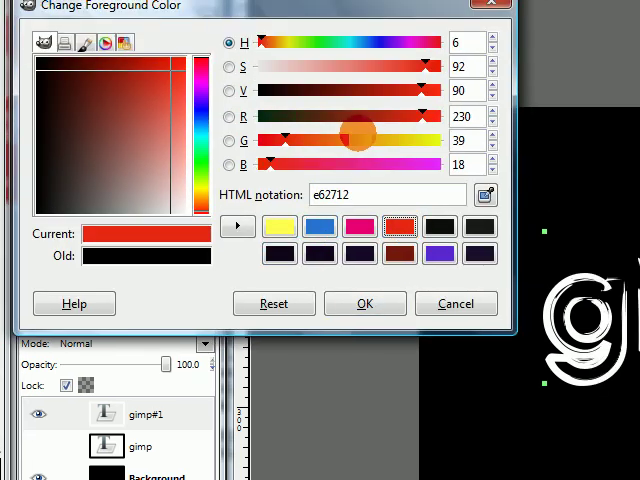
# Step: Paint the lettering red, then choose pink as the foreground colour
pyautogui.click(365, 303)
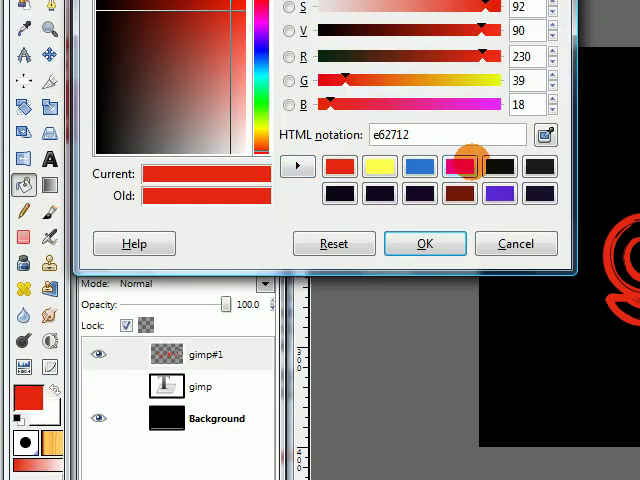
pyautogui.click(460, 167)
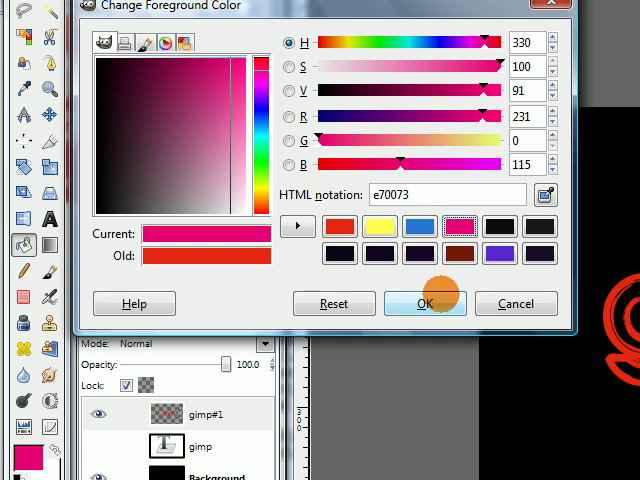
pyautogui.click(425, 303)
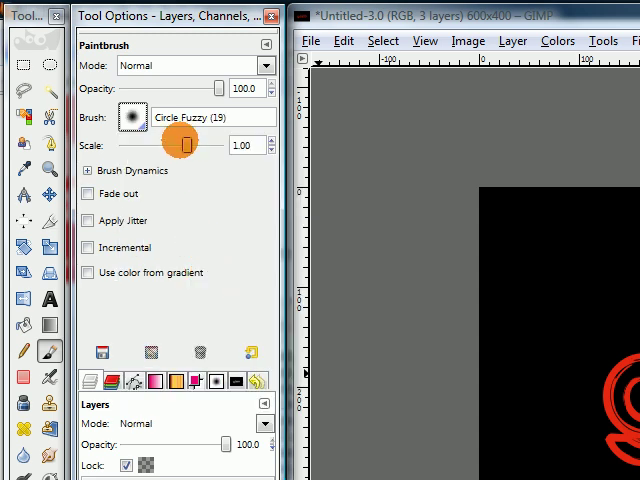
# Step: Resize the soft brush, then switch paint colour to blue and then yellow ffff50
pyautogui.moveTo(182, 145); pyautogui.dragTo(207, 145)
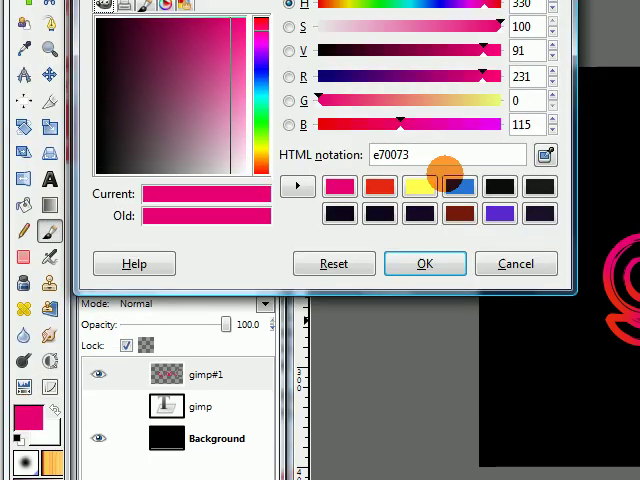
pyautogui.click(459, 188)
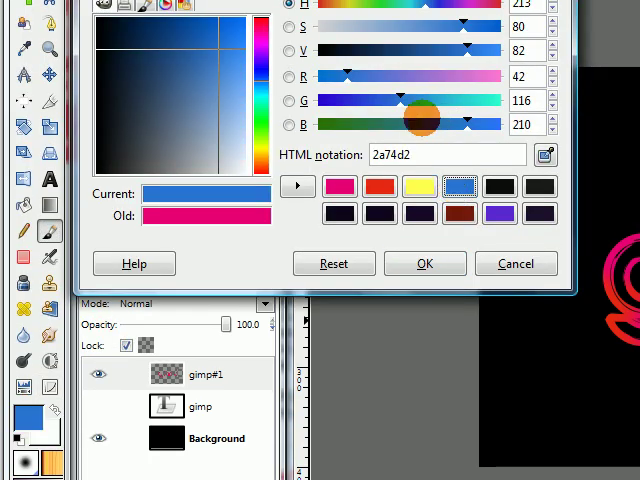
pyautogui.click(424, 263)
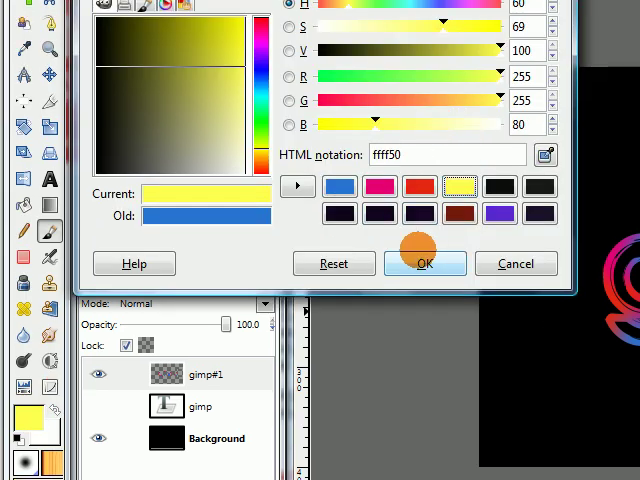
pyautogui.click(424, 263)
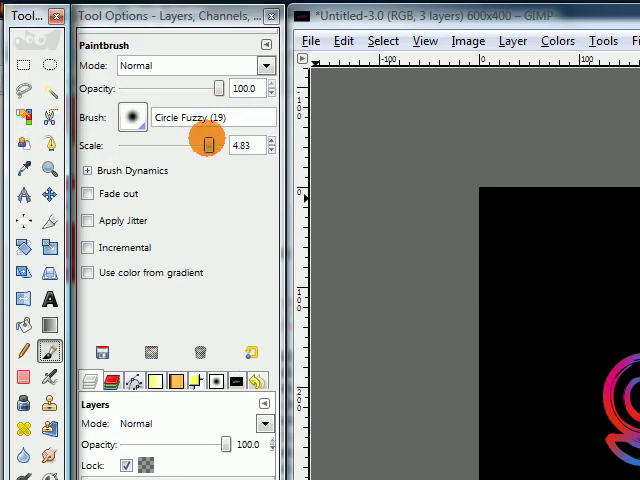
# Step: Adjust the paintbrush scale for the rainbow strokes over the letters
pyautogui.moveTo(207, 145); pyautogui.dragTo(188, 145)
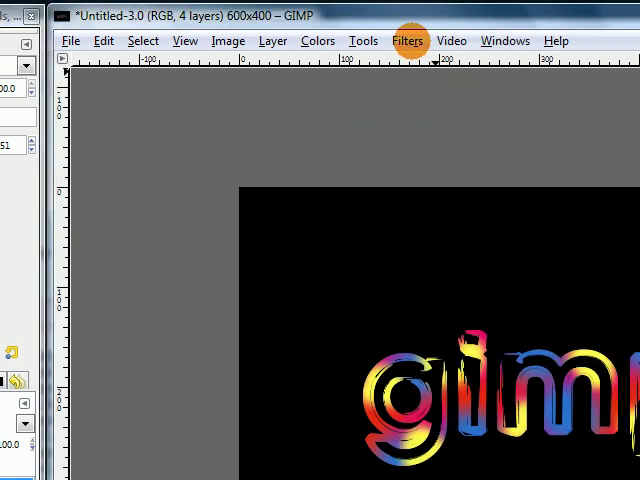
# Step: Apply a Gaussian Blur with radius 15.0 to the copied rainbow layer
pyautogui.click(404, 40)
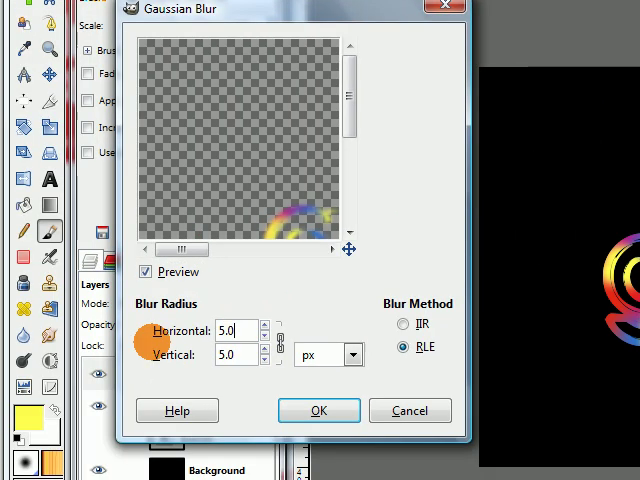
pyautogui.write('15.0')
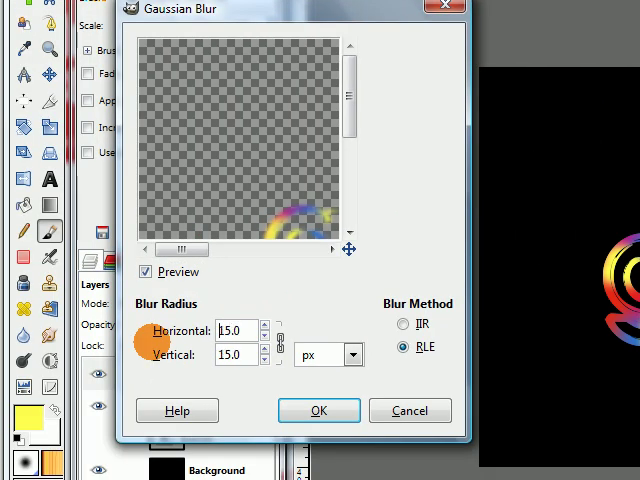
pyautogui.click(318, 410)
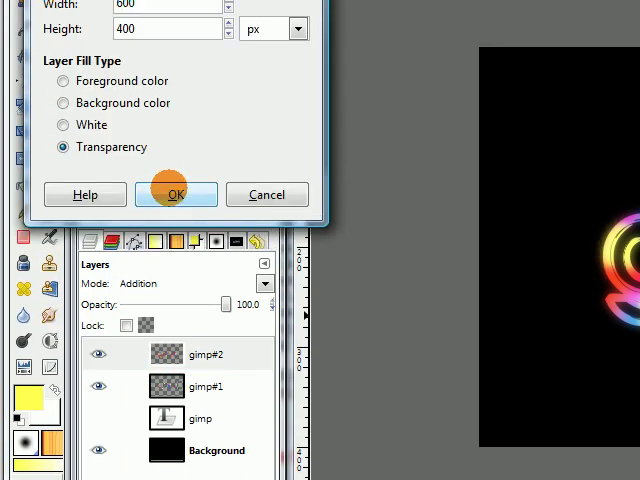
# Step: Add a new layer with Transparency fill for the Dodge-mode highlights
pyautogui.click(175, 194)
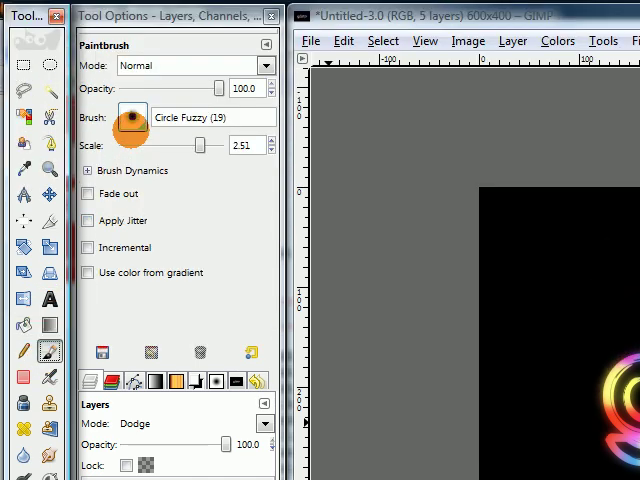
# Step: Open the brush picker to choose a small fuzzy brush for the white highlights
pyautogui.click(243, 144)
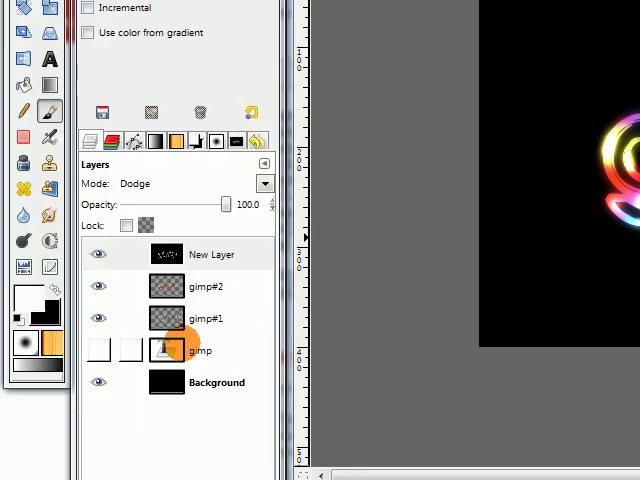
# Step: Raise the gimp text layer and use Alpha to Selection on its letters
pyautogui.click(200, 350)
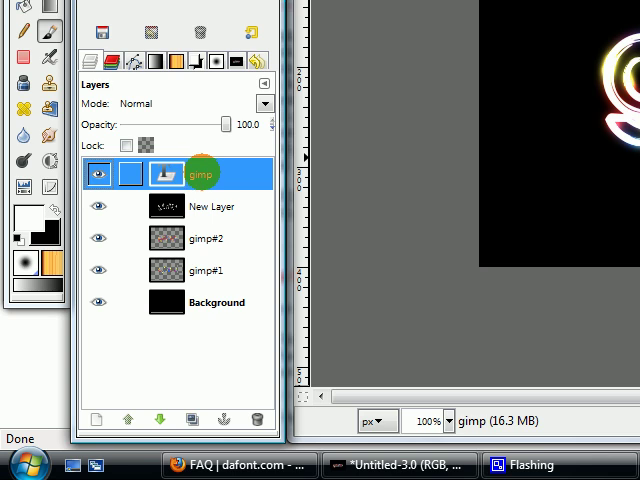
pyautogui.rightClick(200, 173)
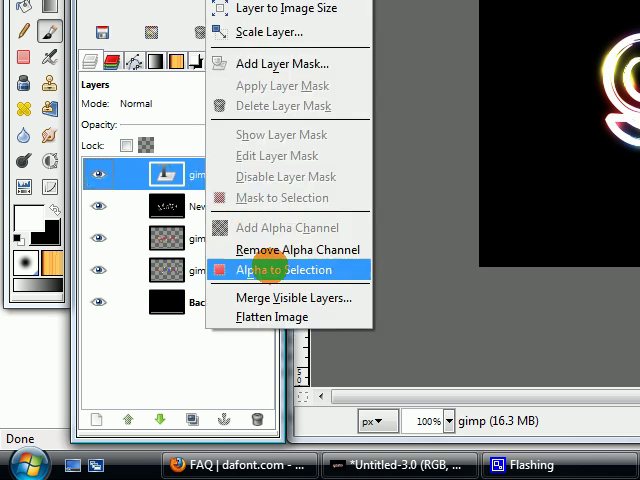
pyautogui.click(283, 270)
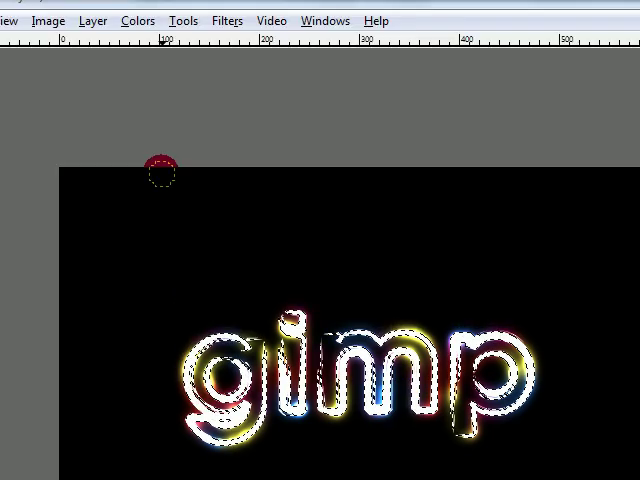
# Step: Shrink the letter selection by 2 pixels via Select > Shrink
pyautogui.click(203, 40)
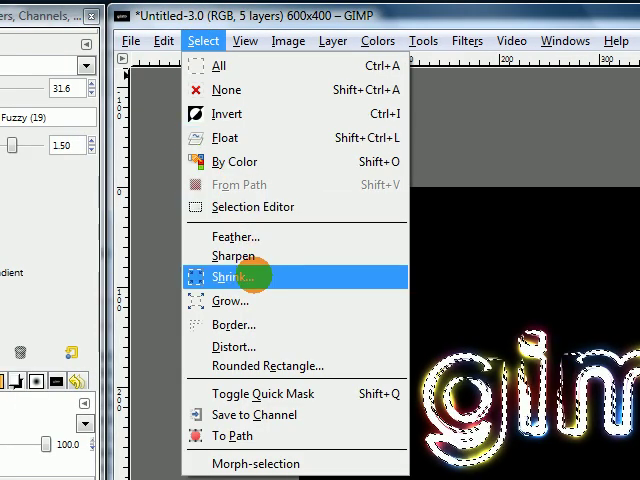
pyautogui.click(230, 276)
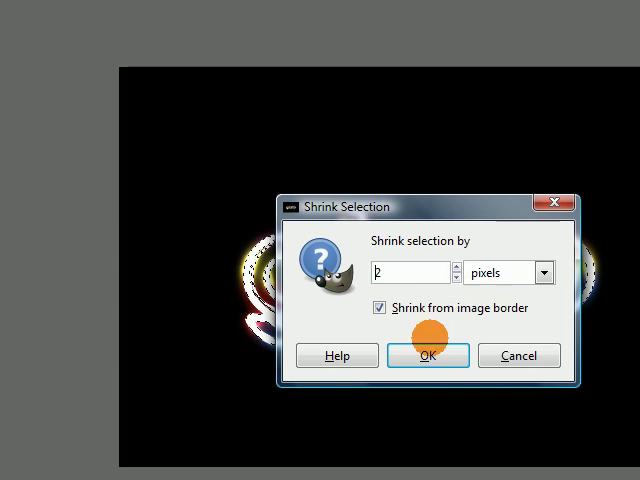
pyautogui.click(428, 355)
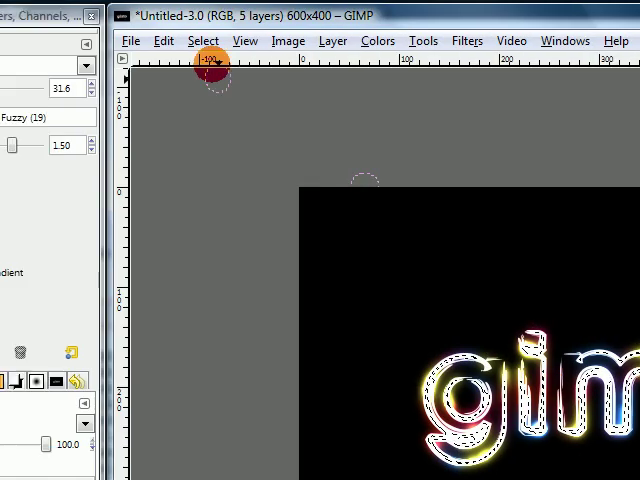
pyautogui.click(203, 40)
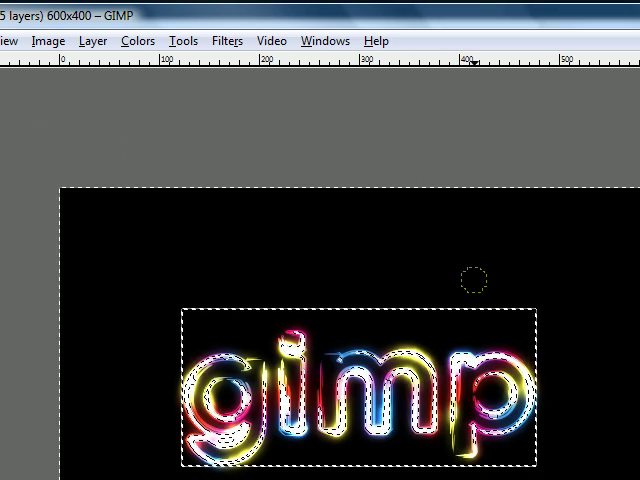
pyautogui.click(205, 40)
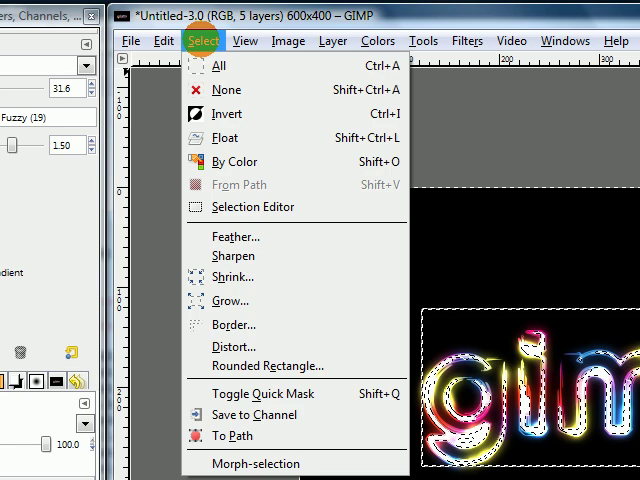